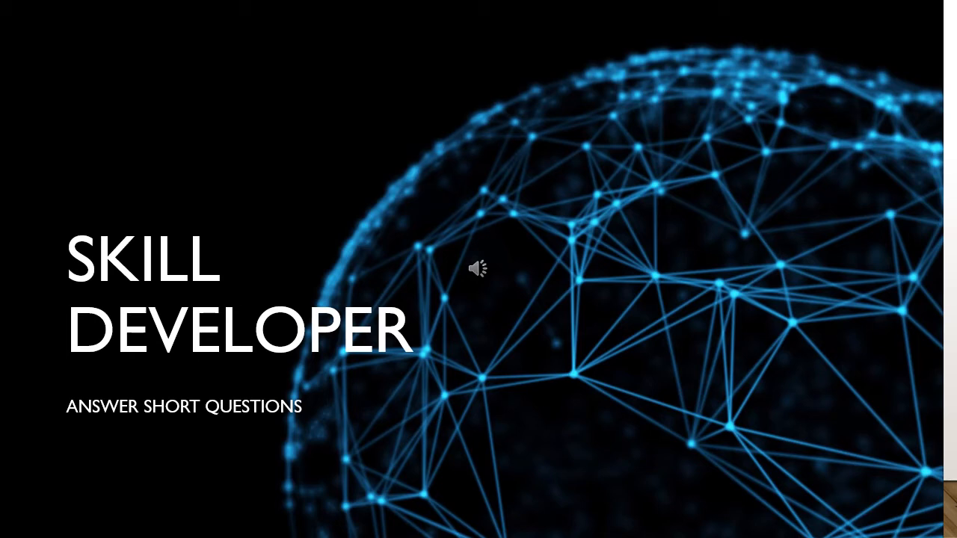
Advance from the Skill Developer title slide to the How to do? slide
{"action": "key", "text": "right"}
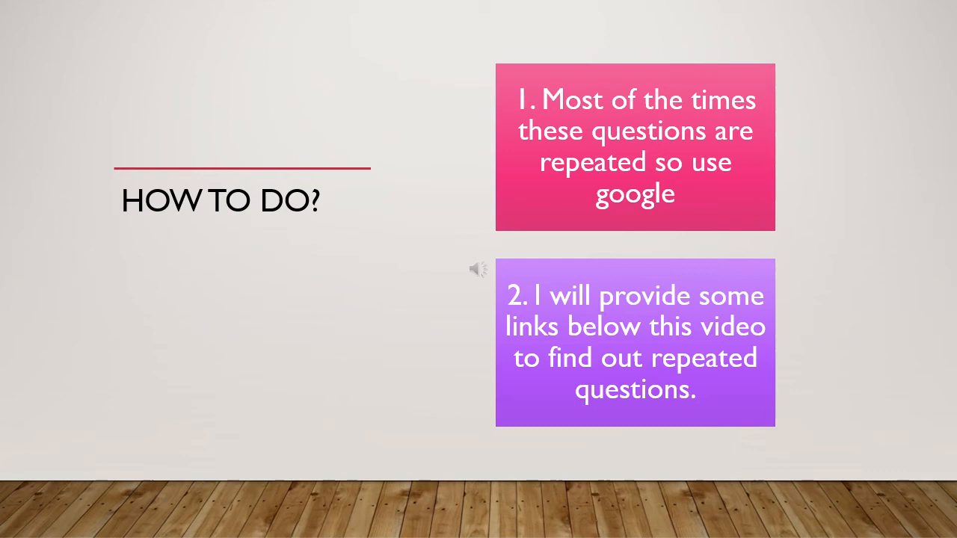
Advance through the Golden Tips slide to the Subscribe and Share Videos slide
{"action": "key", "text": "Right"}
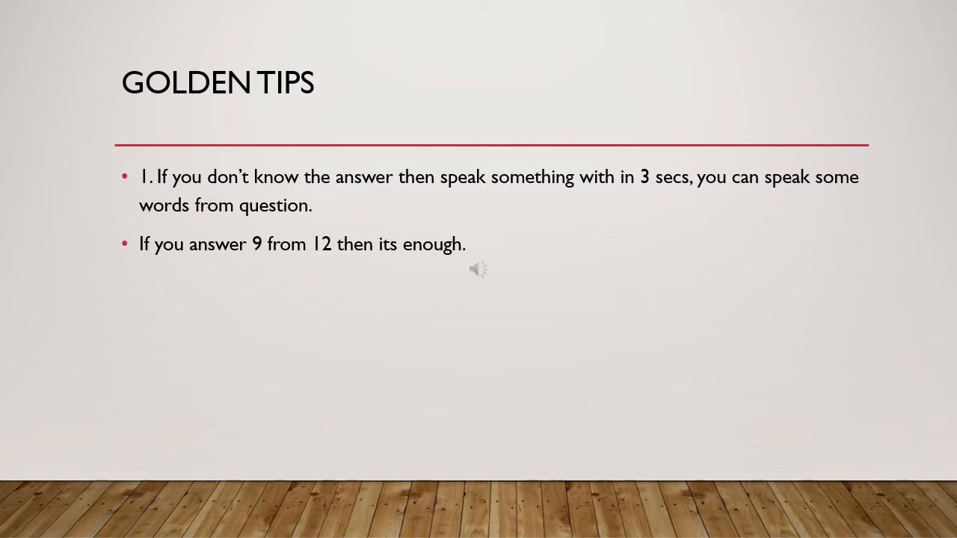
{"action": "key", "text": "right"}
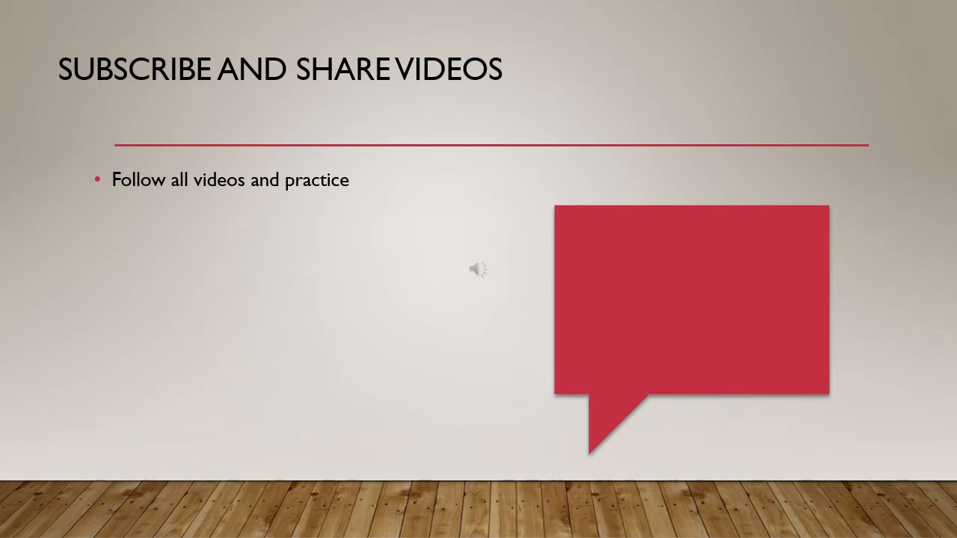